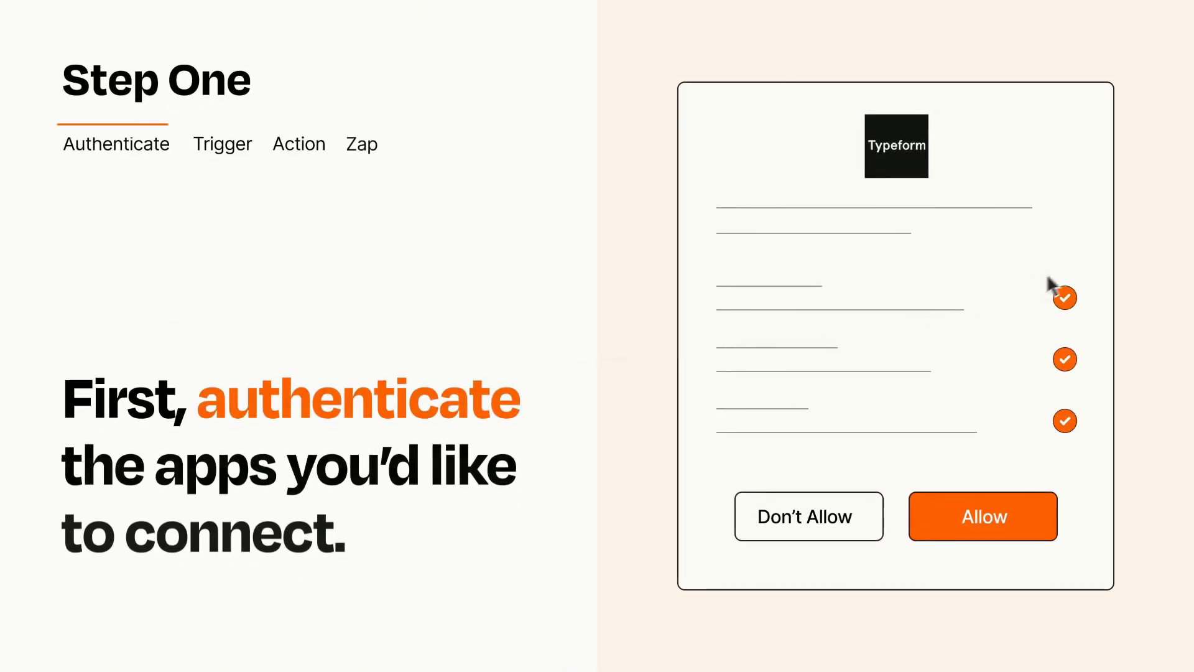
{"action": "mouse_move", "coordinate": [1033, 537]}
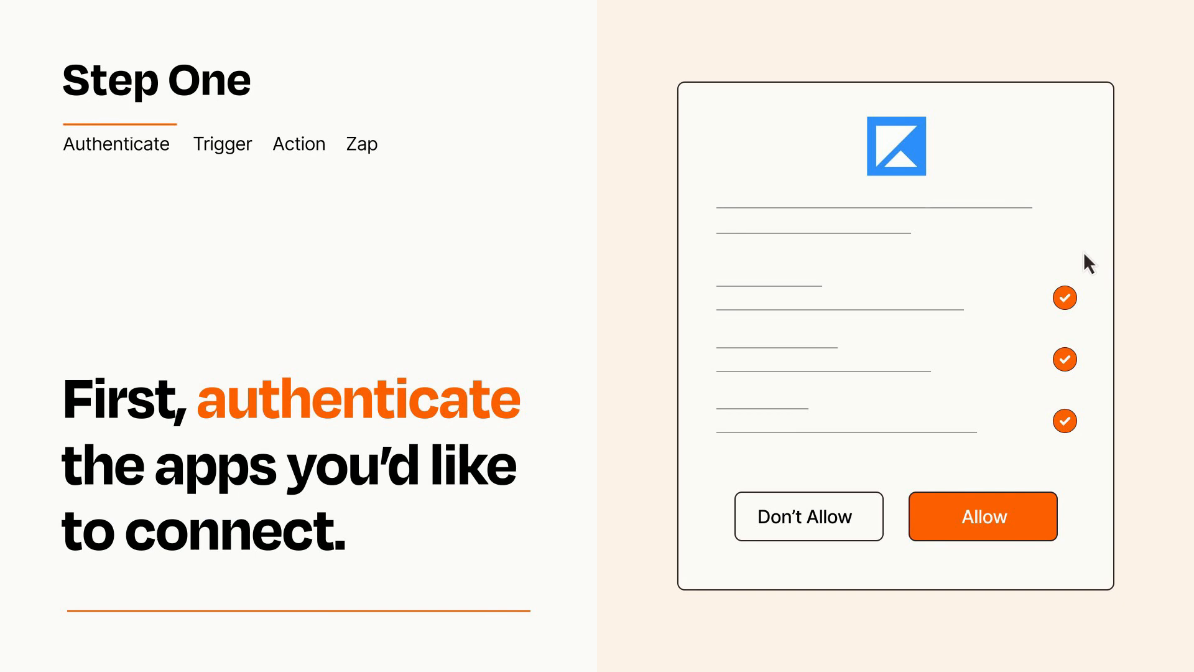
{"action": "mouse_move", "coordinate": [1052, 557]}
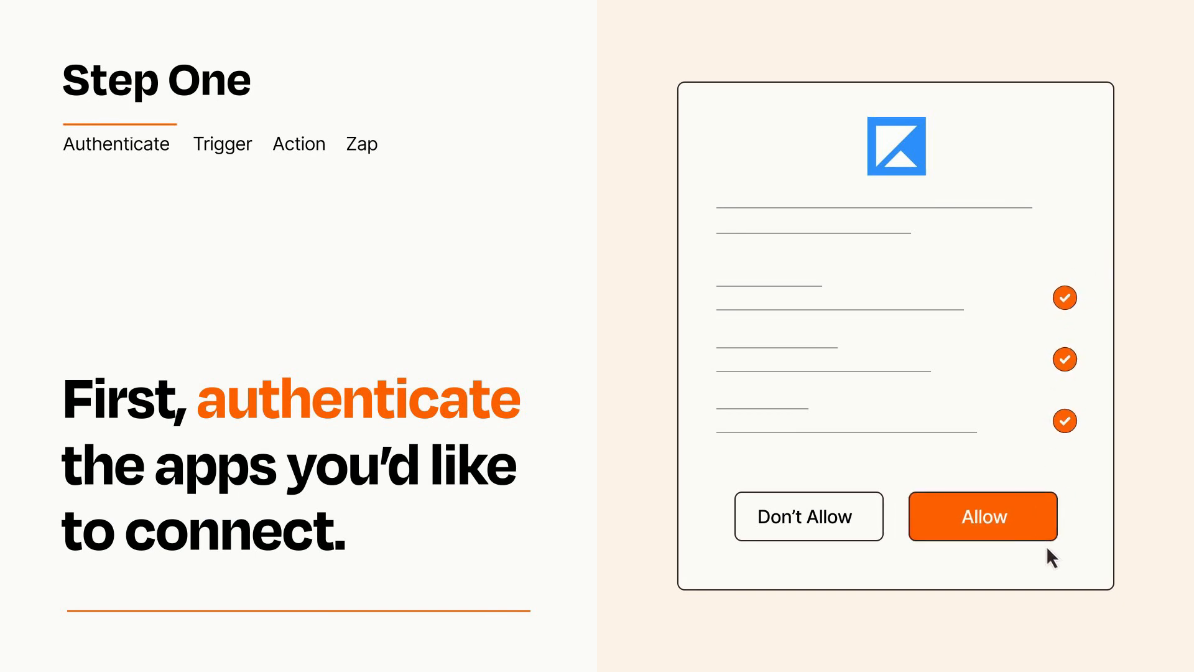
Allow Zapier access to the Typeform account on the authorization screen
{"action": "left_click", "coordinate": [982, 516]}
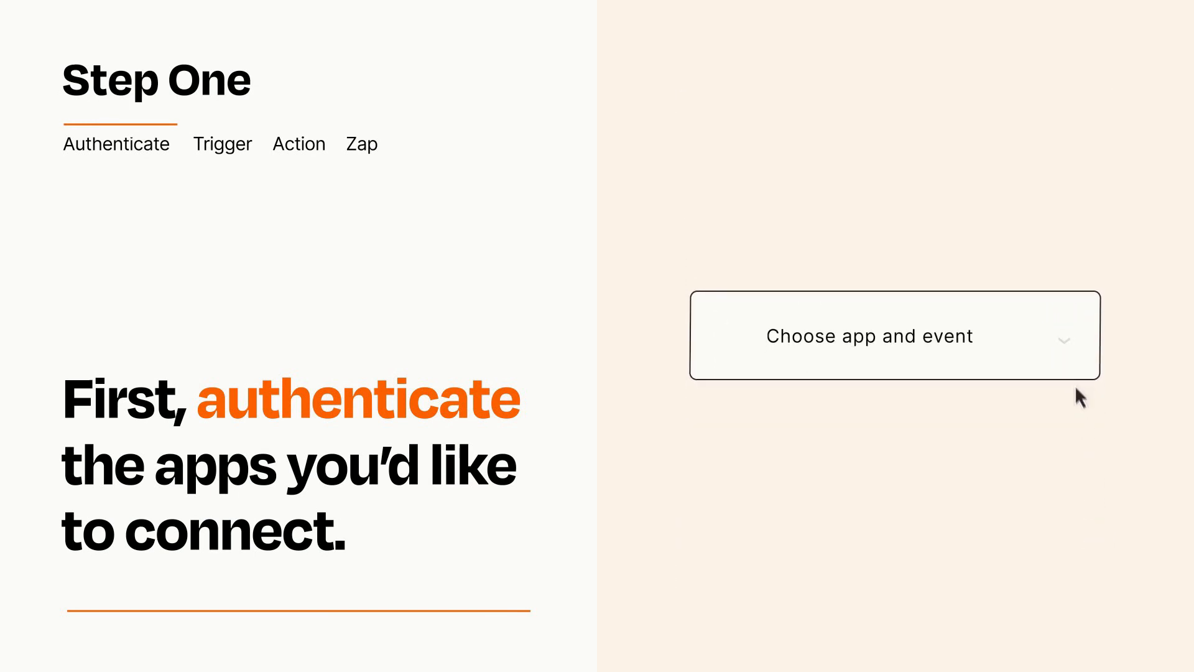
Choose Typeform – New Entry as the trigger, then begin the action step
{"action": "left_click", "coordinate": [894, 335]}
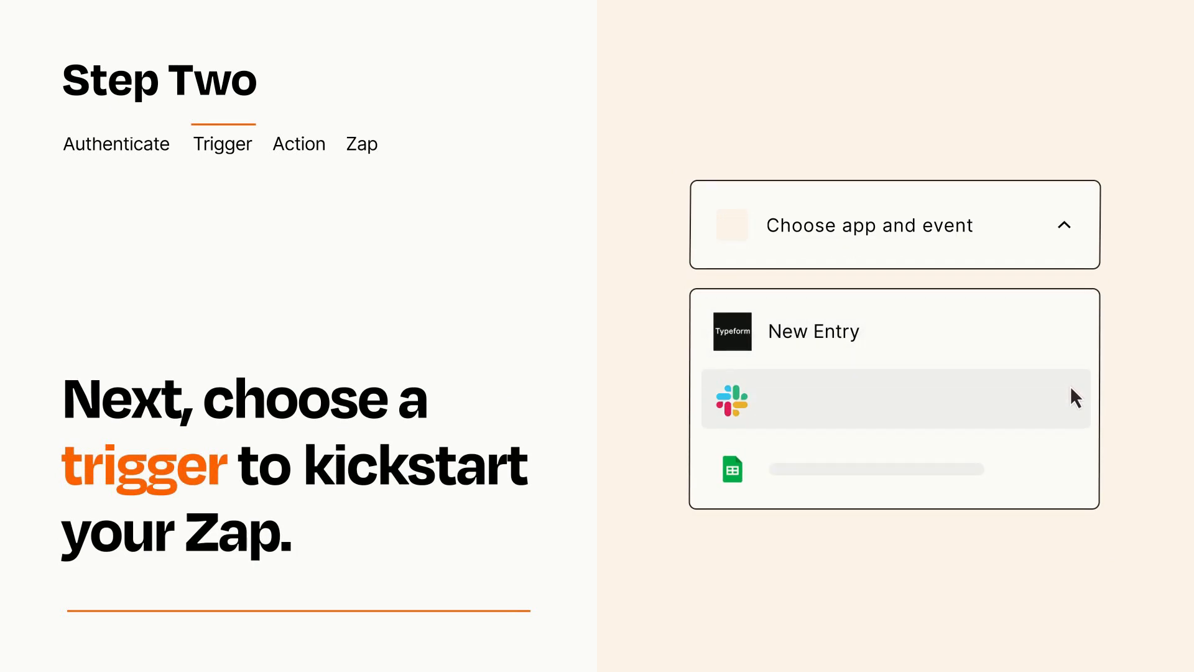
{"action": "mouse_move", "coordinate": [1074, 474]}
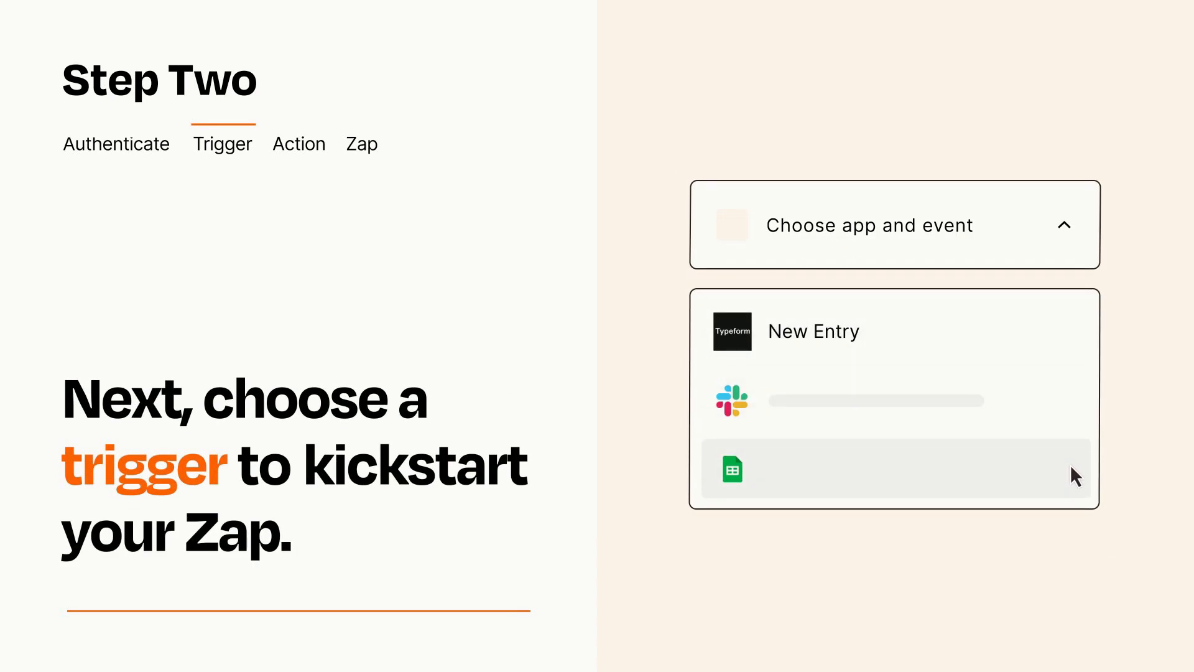
{"action": "mouse_move", "coordinate": [1073, 340]}
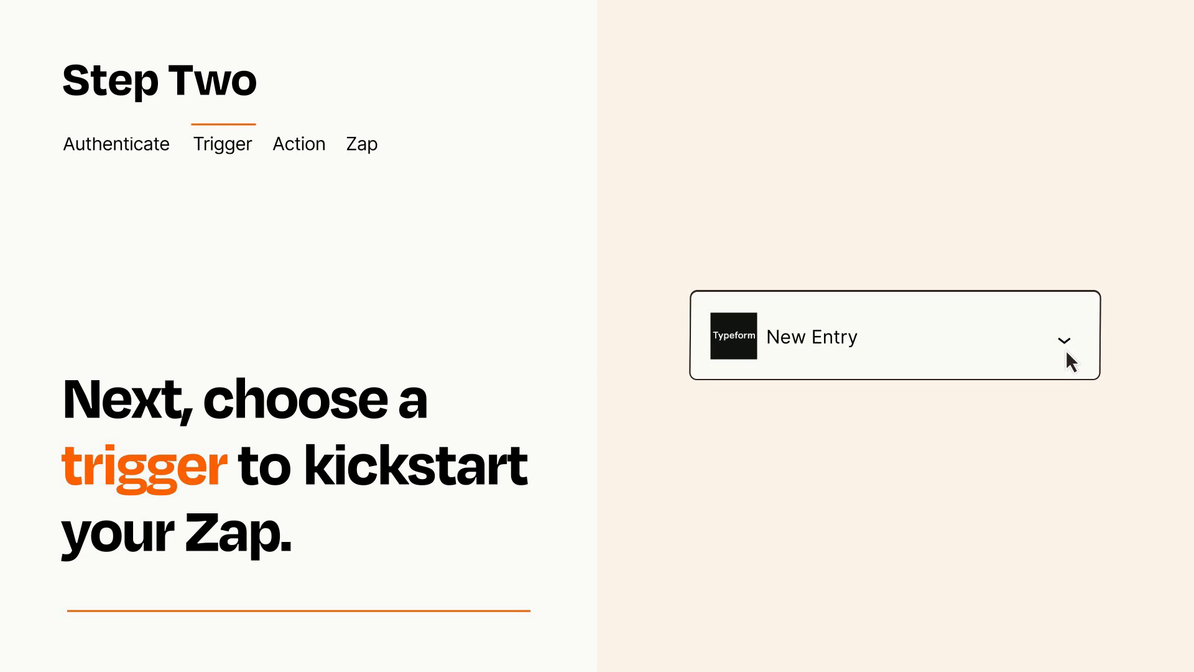
{"action": "mouse_move", "coordinate": [1082, 358]}
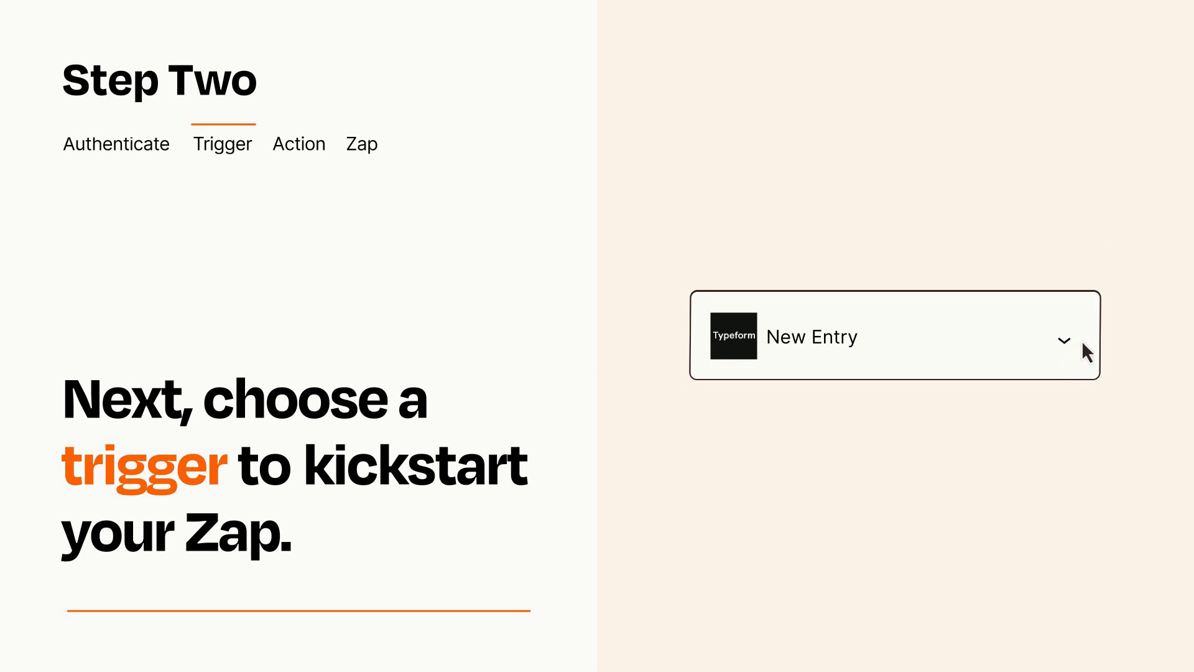
{"action": "mouse_move", "coordinate": [1085, 343]}
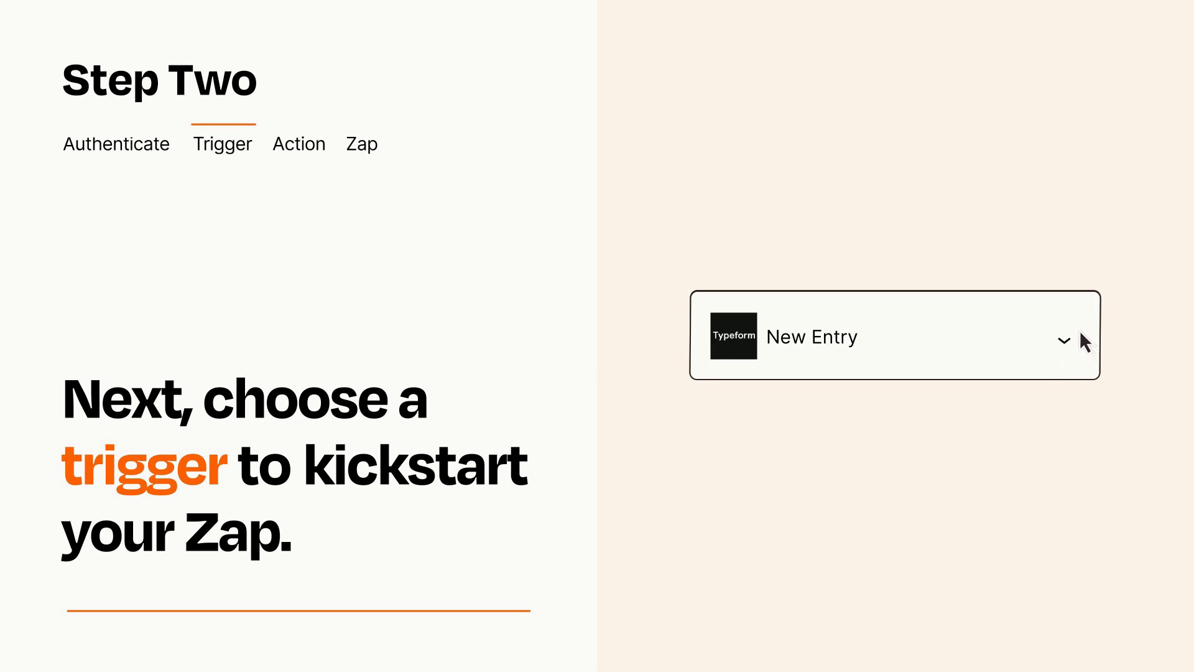
{"action": "left_click", "coordinate": [299, 143]}
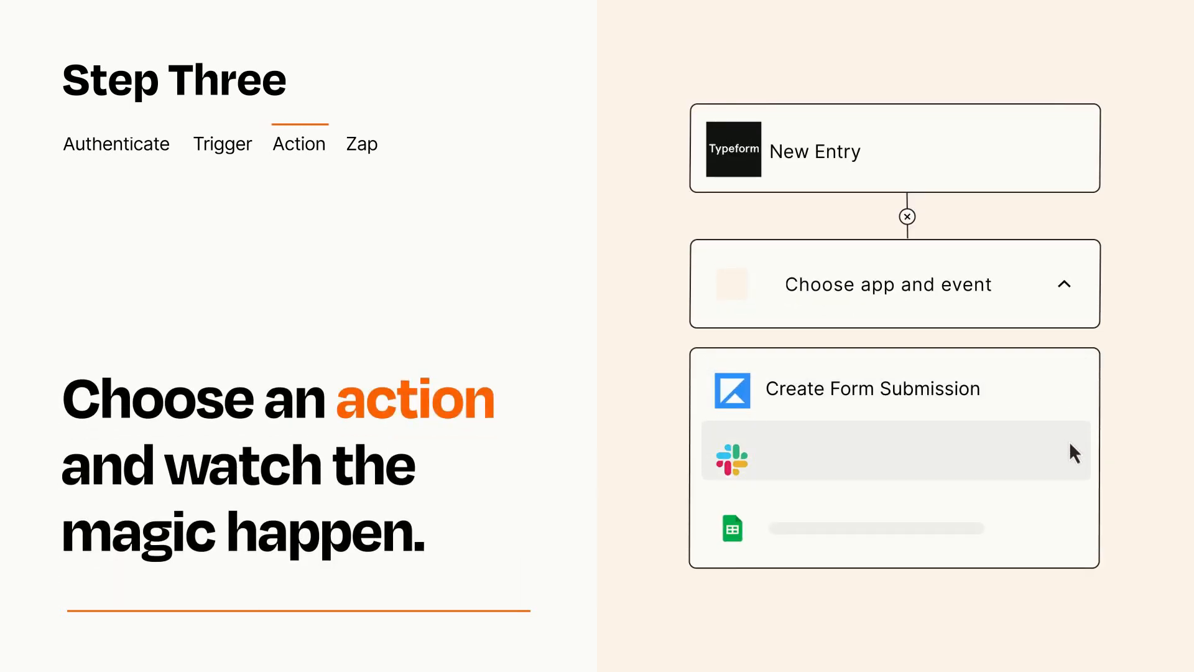
{"action": "mouse_move", "coordinate": [1073, 534]}
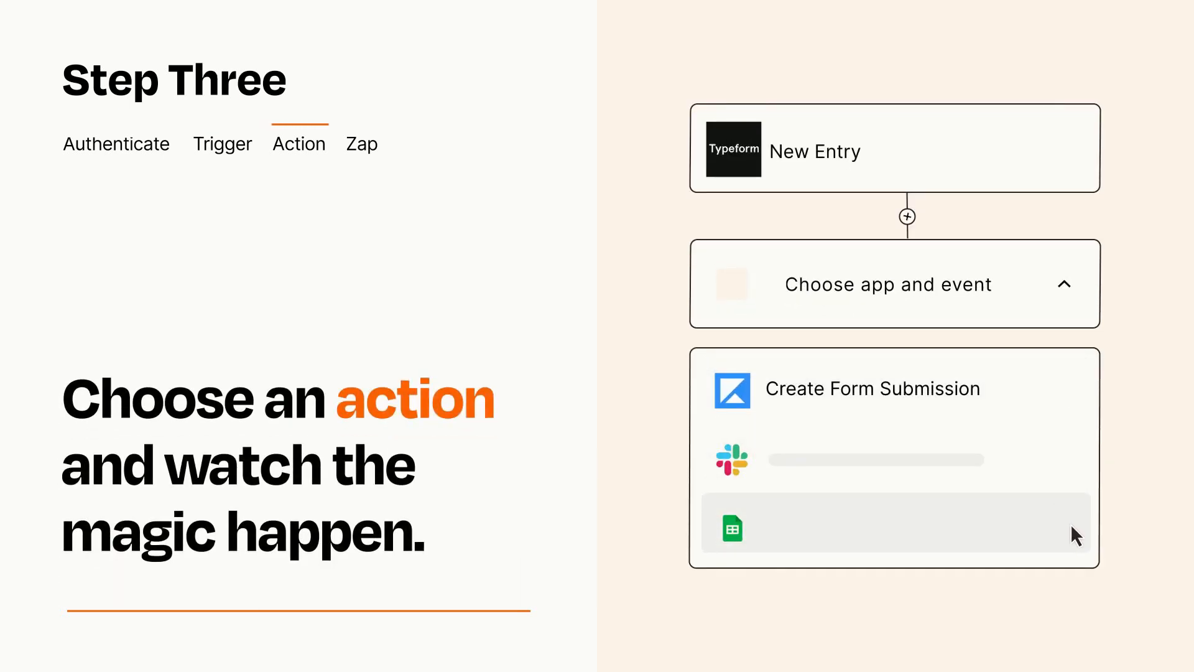
{"action": "mouse_move", "coordinate": [1073, 403]}
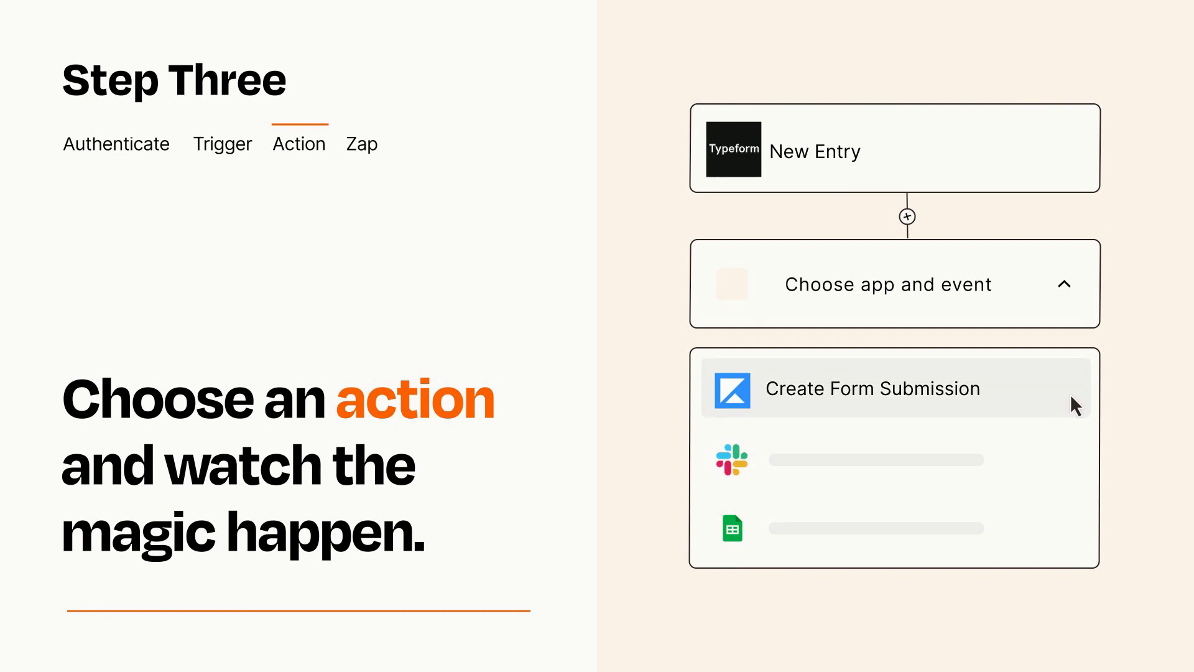
Set Create Form Submission as the action with Item and Details from Typeform data
{"action": "left_click", "coordinate": [873, 388]}
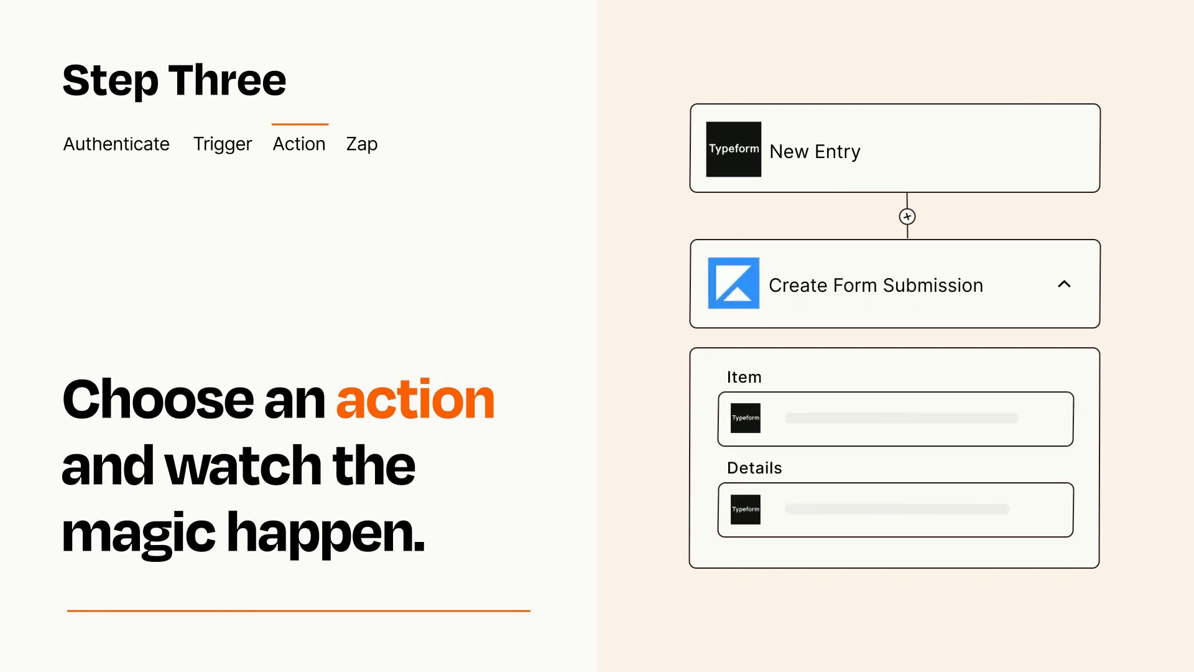
{"action": "left_click", "coordinate": [1066, 283]}
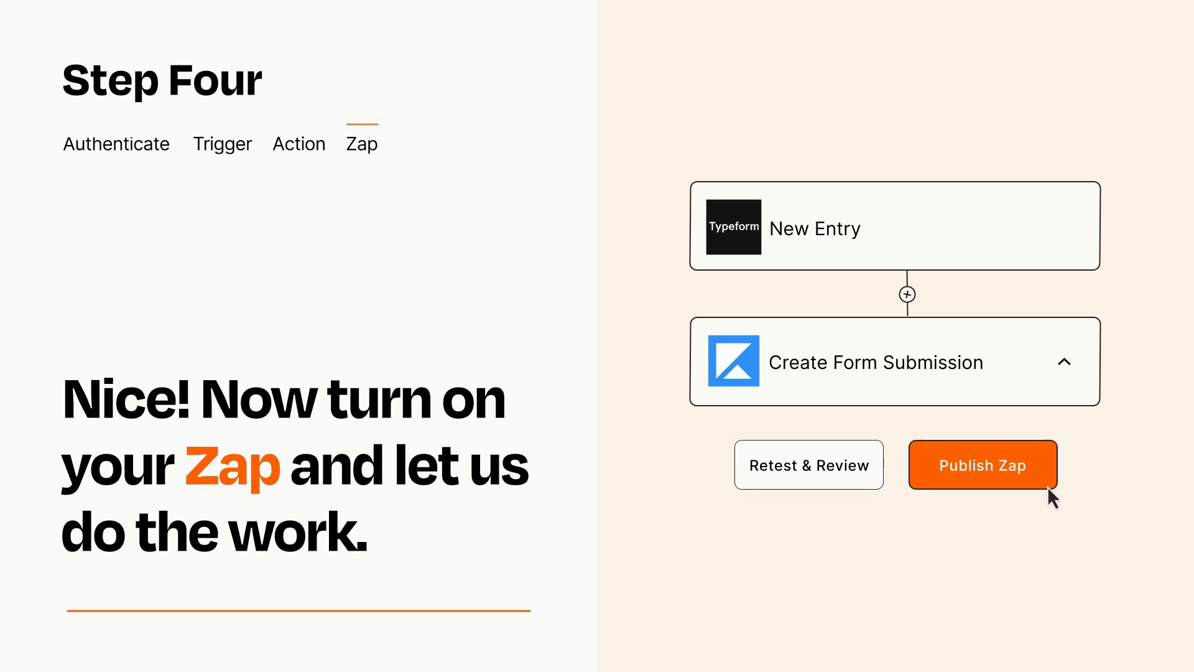
Publish the Zap connecting Typeform New Entry to Create Form Submission
{"action": "left_click", "coordinate": [981, 463]}
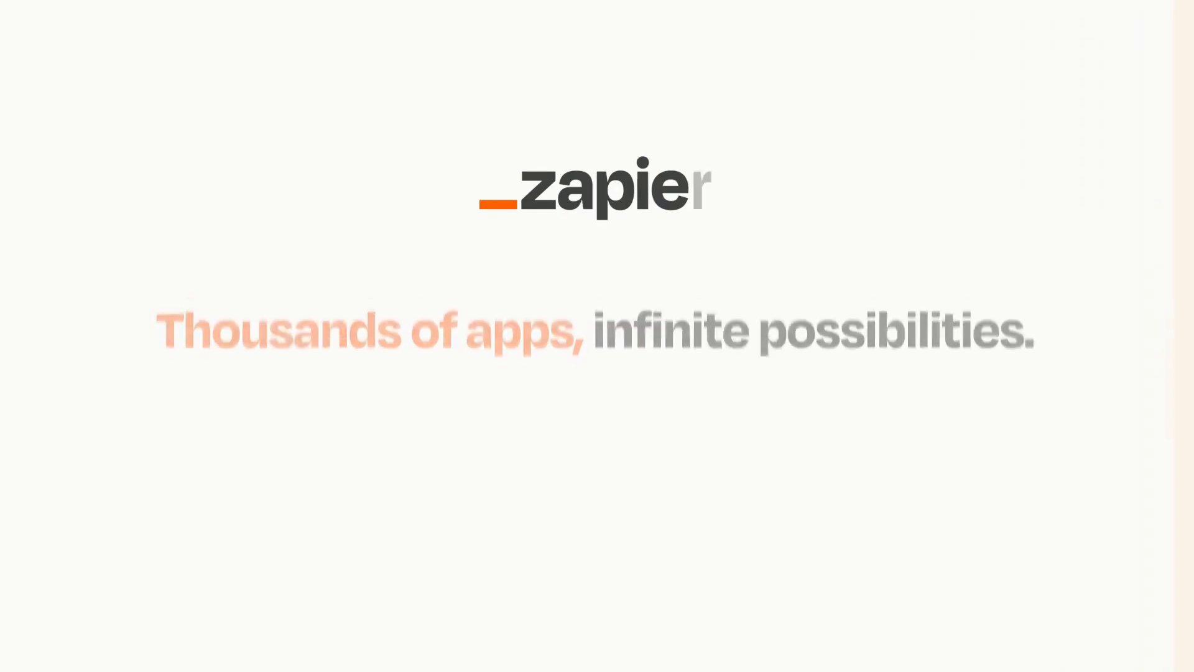